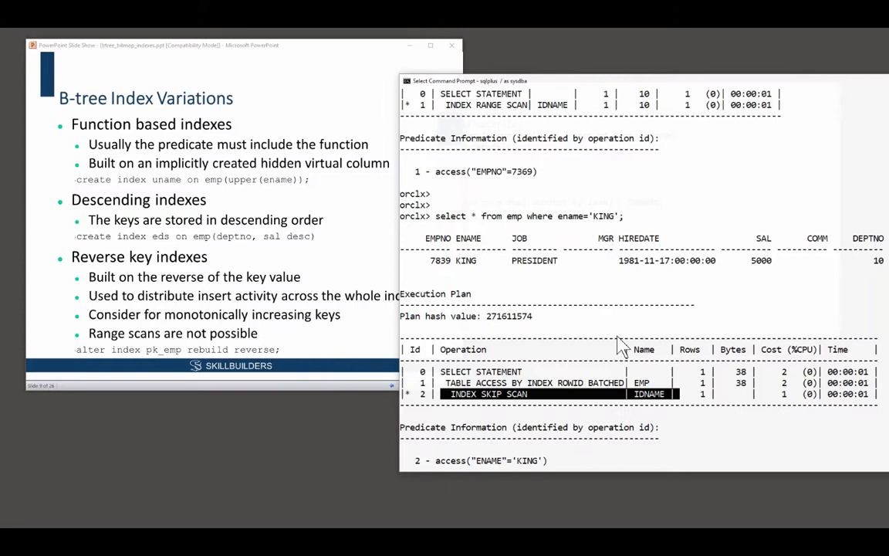
mouse_move(247, 285)
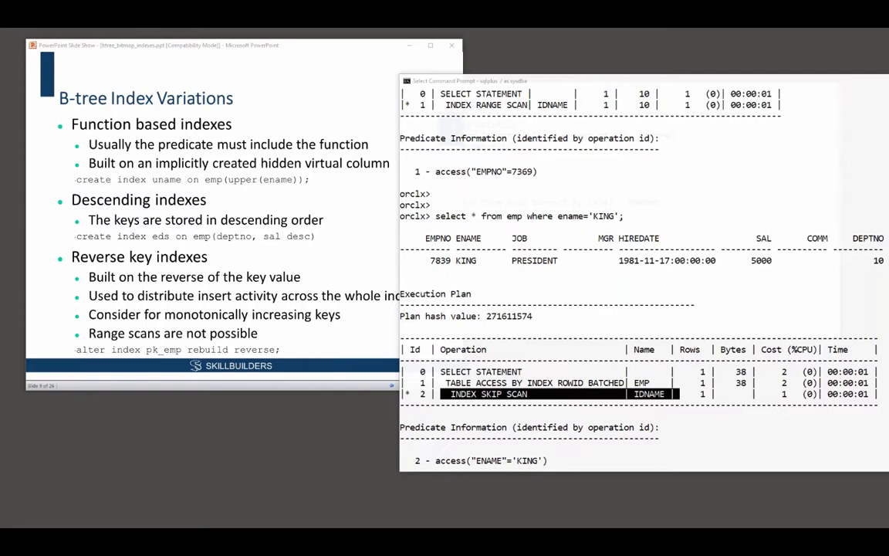
mouse_move(40, 316)
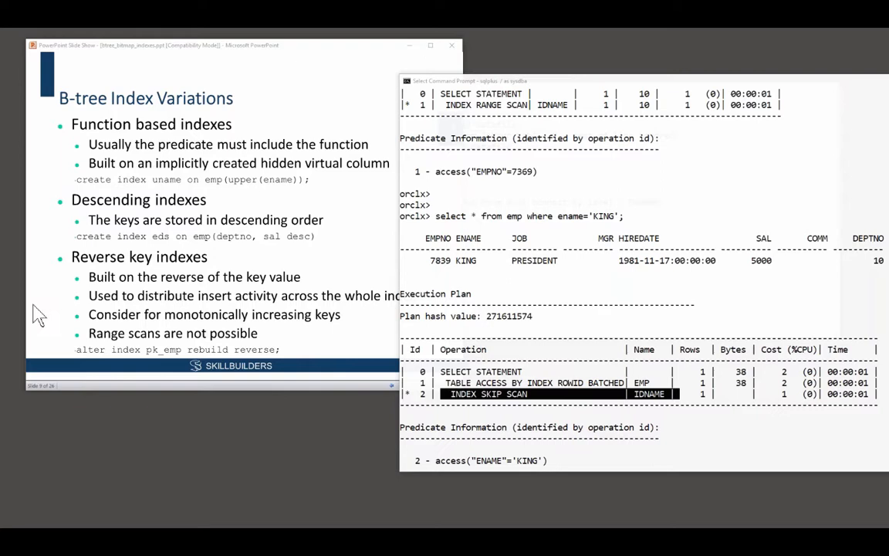
mouse_move(49, 317)
text(select * from emp where upper(ename)='KING';)
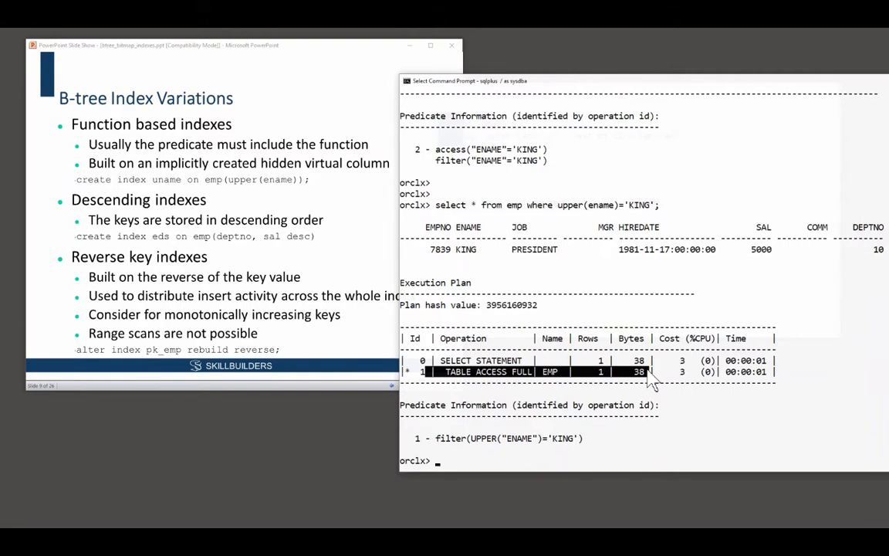
mouse_move(562, 215)
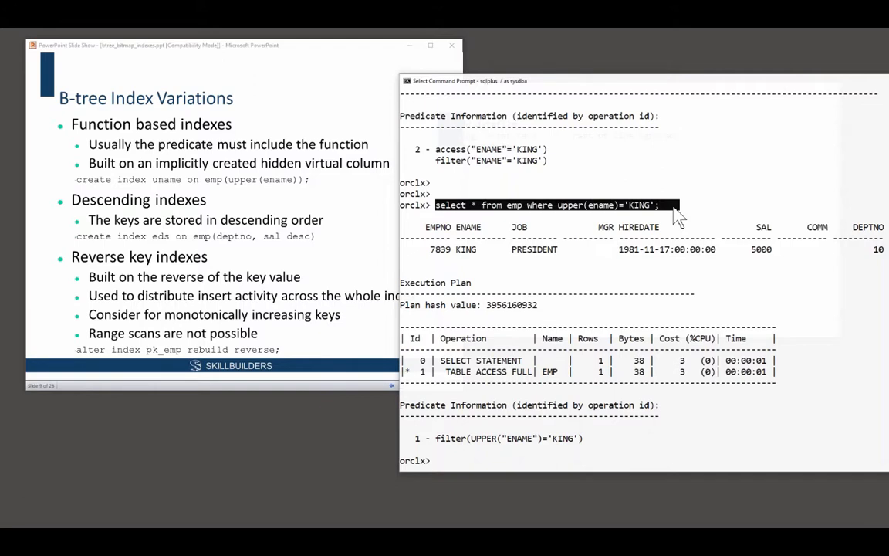
- Create function-based index namefbi on emp(upper(ename)) and re-enter the create statement
text(create)
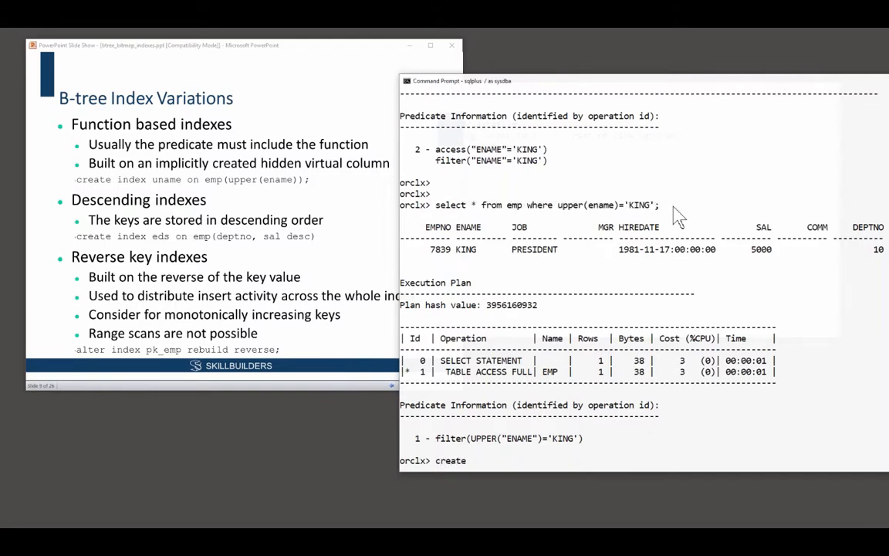
text(index n)
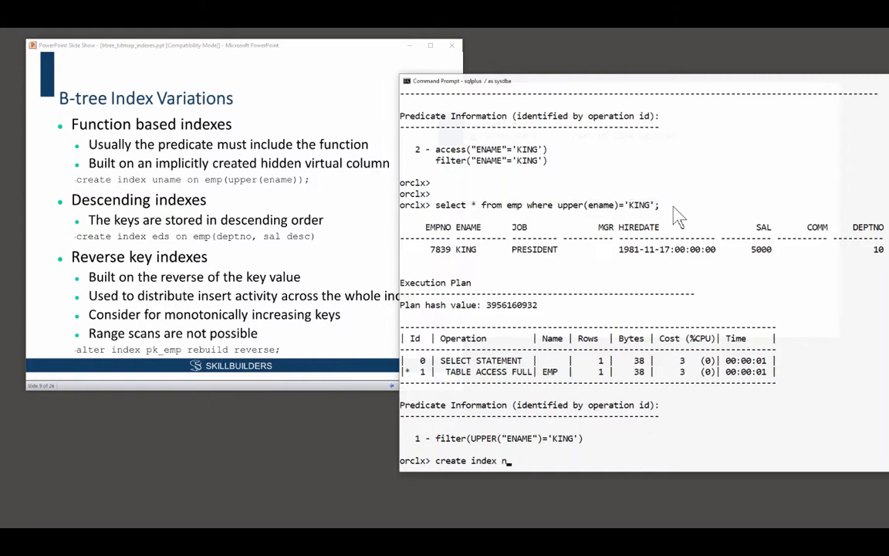
text(amefbi)
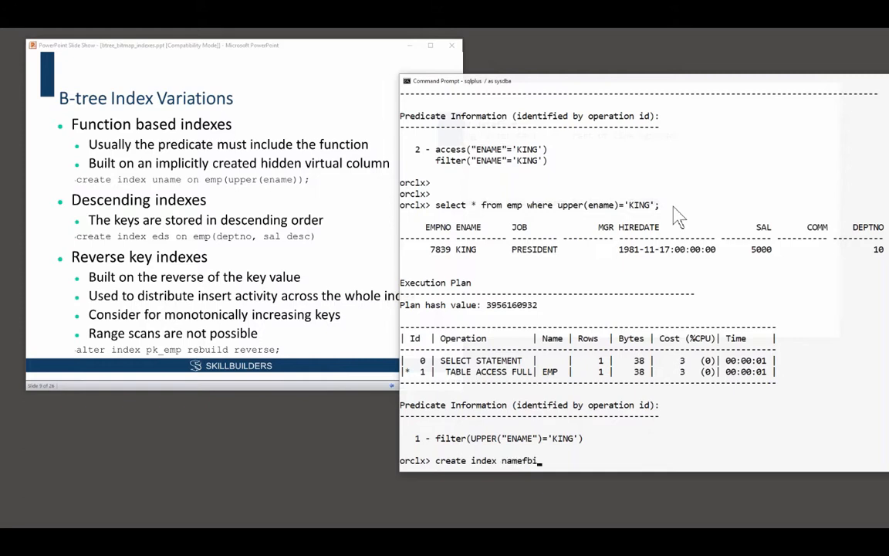
text(on emp)
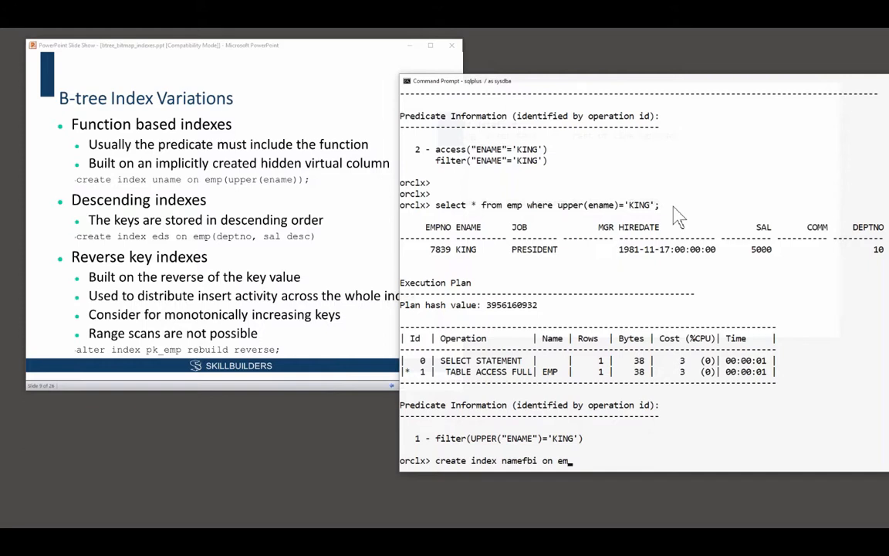
text((upper(ename));)
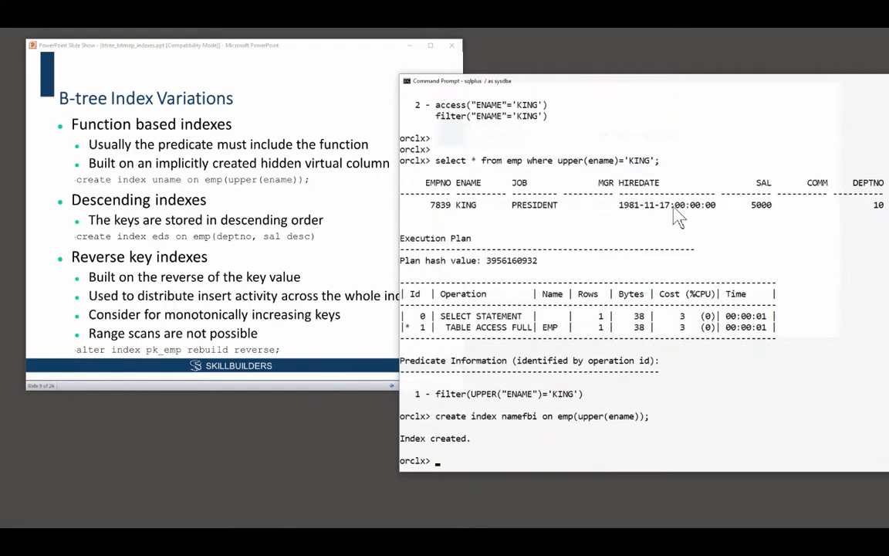
text(create index namefbi on emp(upper(ename));)
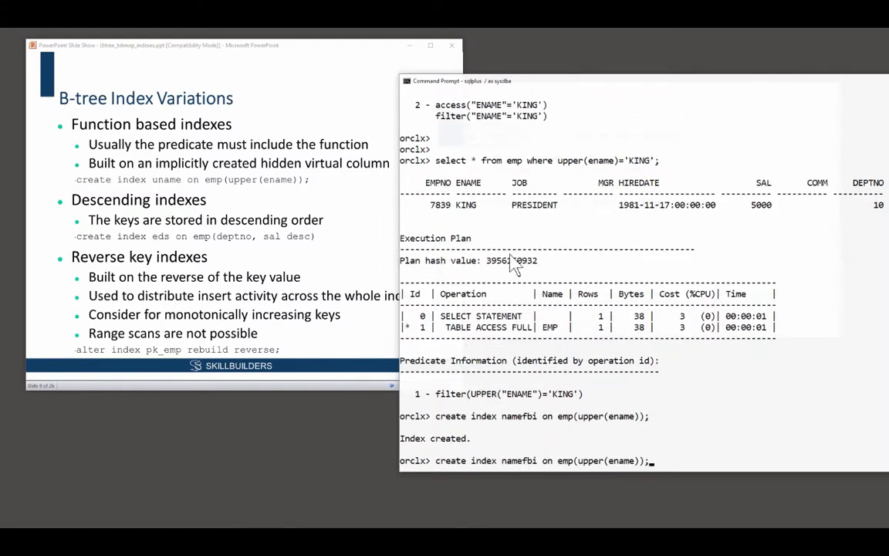
- Rerun the upper(ename)='KING' query to see the NAMEFBI range scan, describe emp, and widen the window
key(Return)
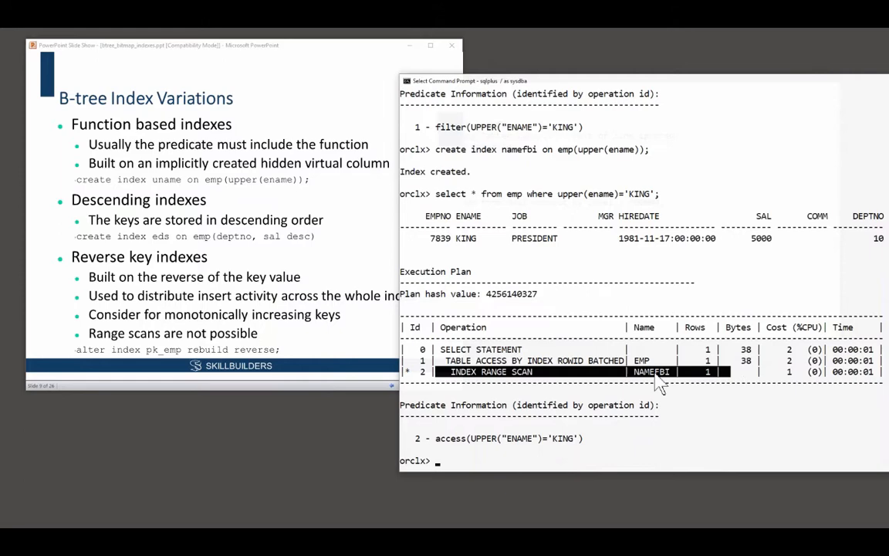
text(desc emp)
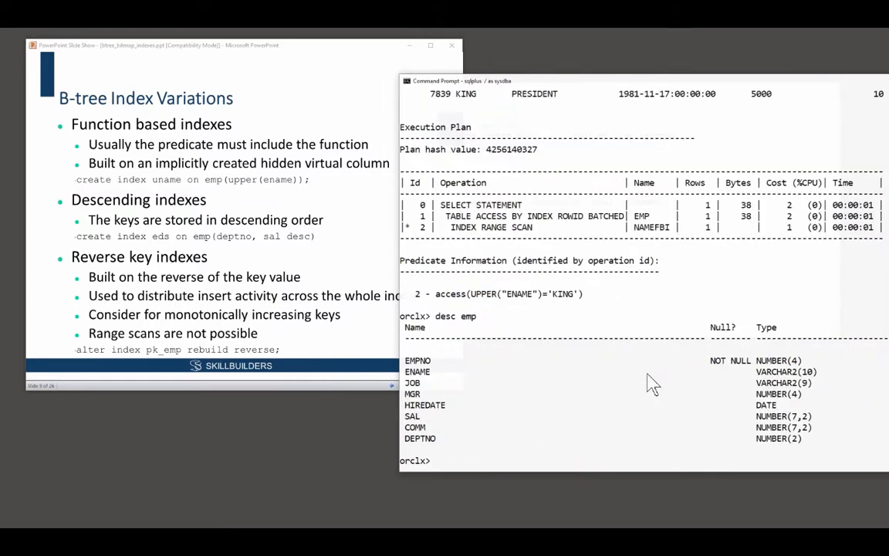
drag(461, 80, 376, 46)
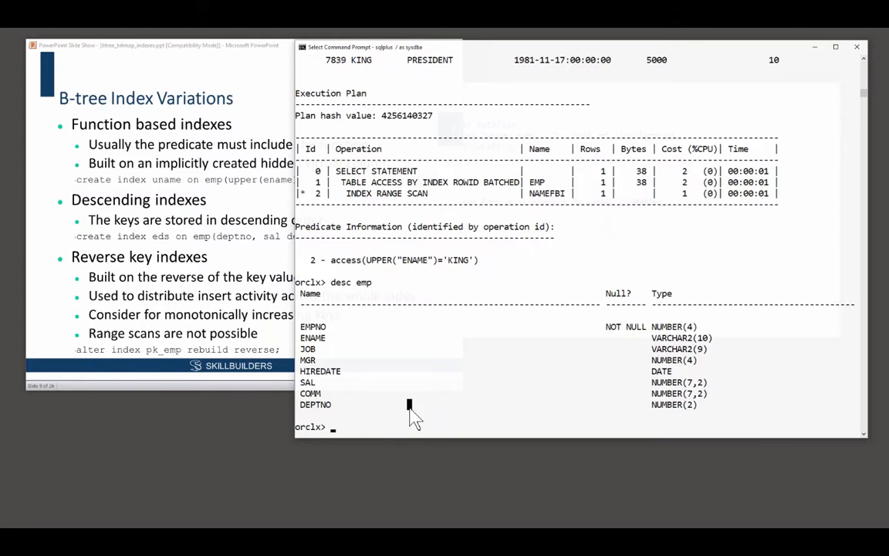
- Query user_tab_cols for column_name, data_default, hidden and virtual flags where table_name=emp
text(select column_name)
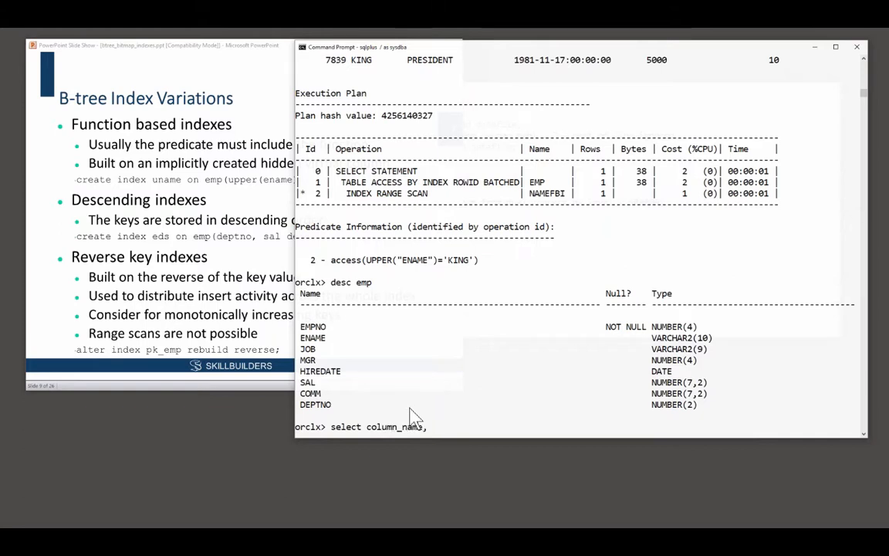
text(,data_default)
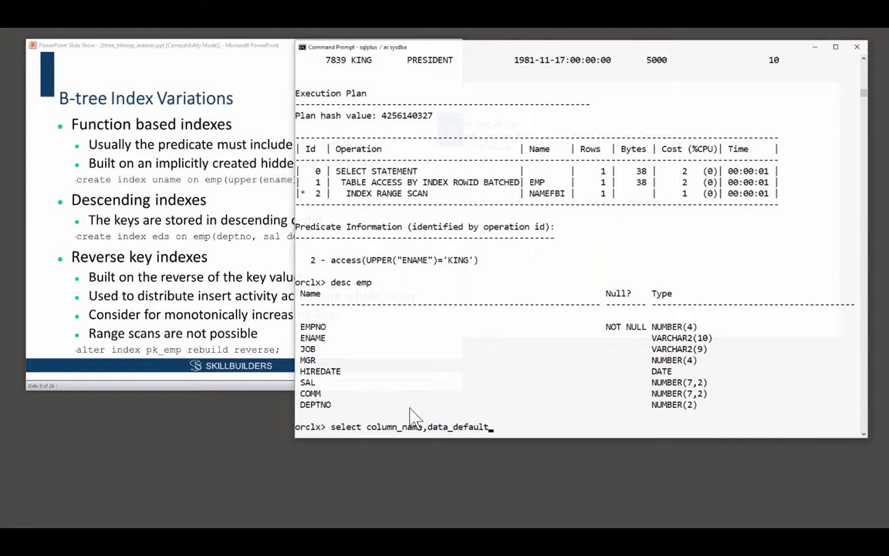
text(,)
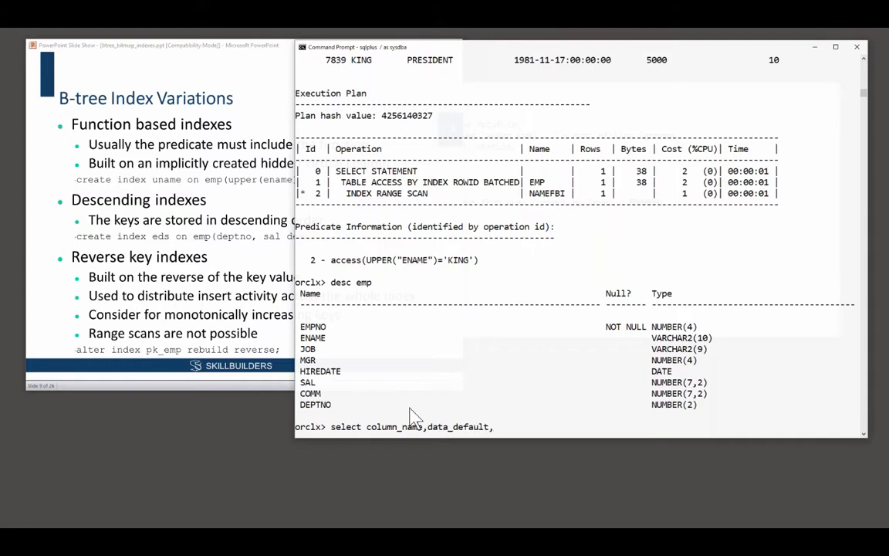
text(hidden_column,)
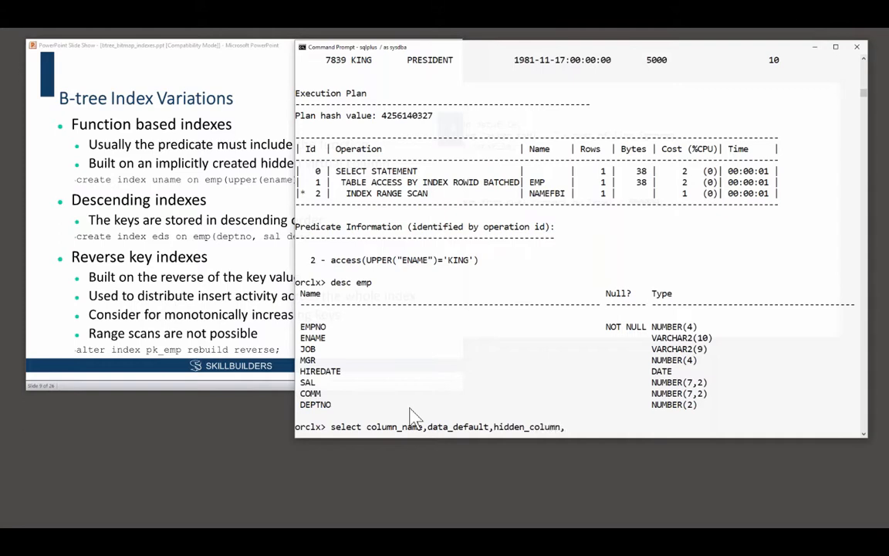
text(virtual f)
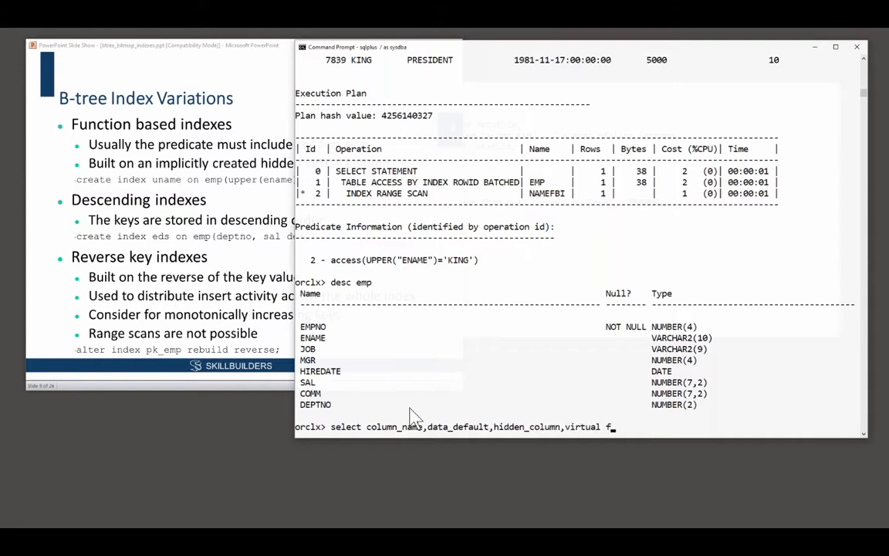
text(rom us)
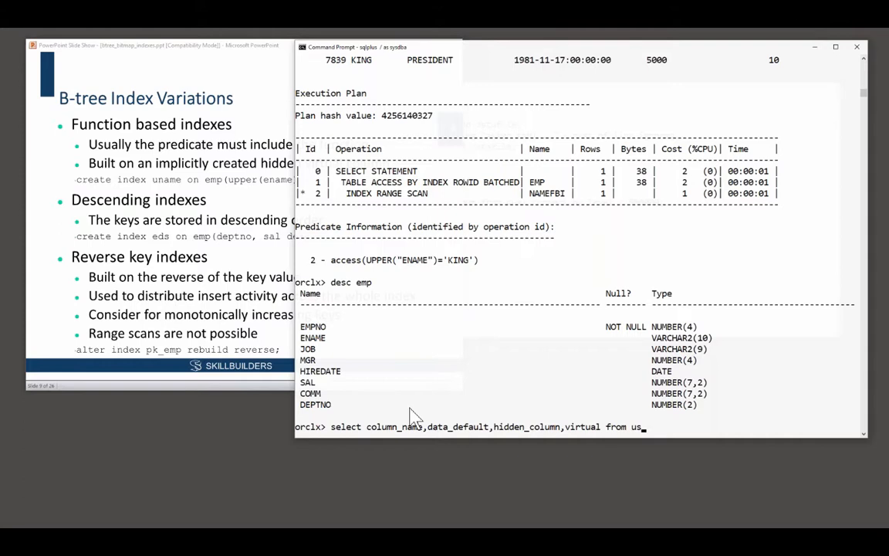
text(er_tab)
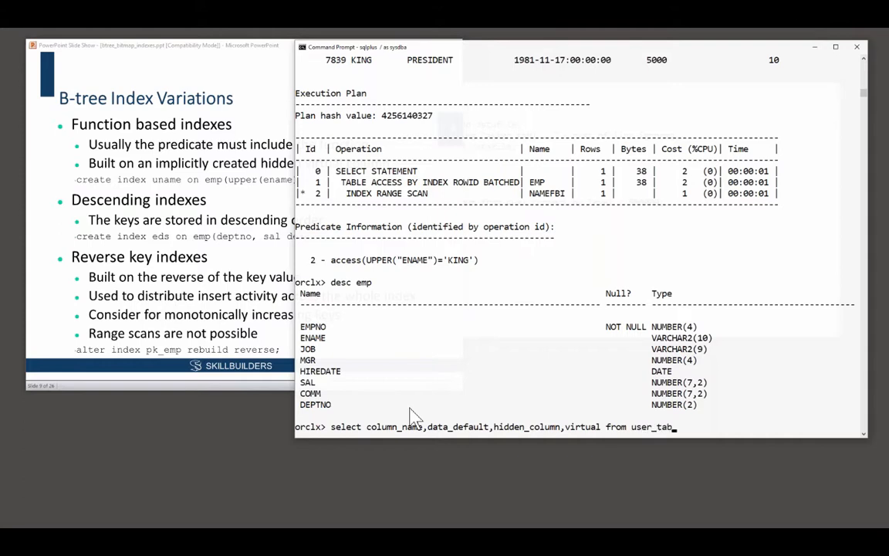
text(_cols)
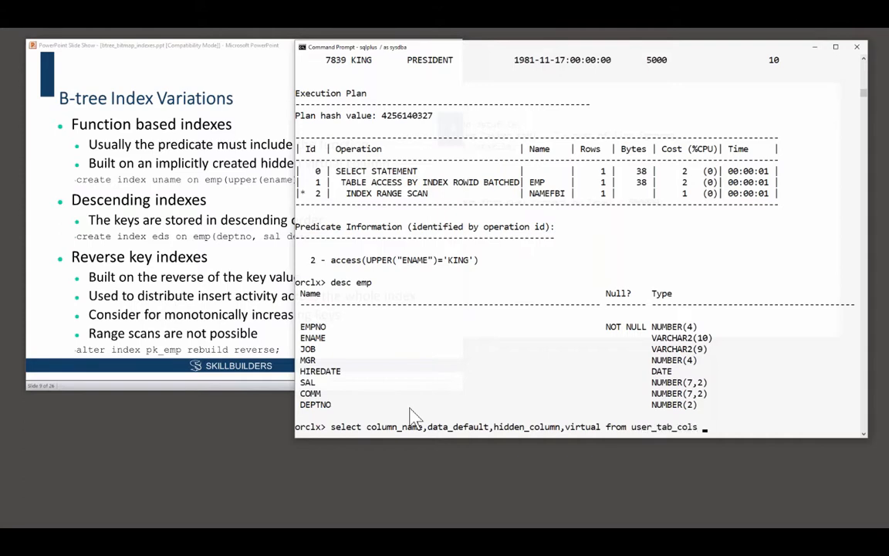
text(where table_nam)
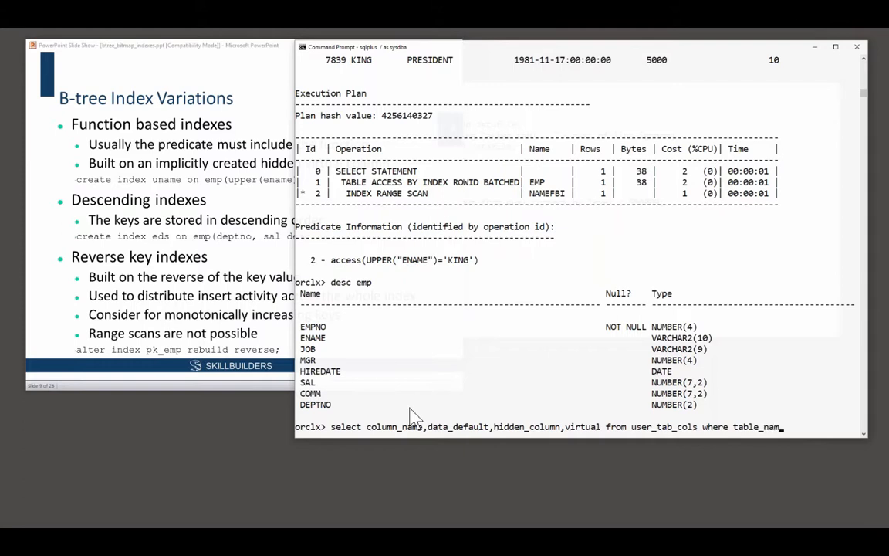
text(e=emp;)
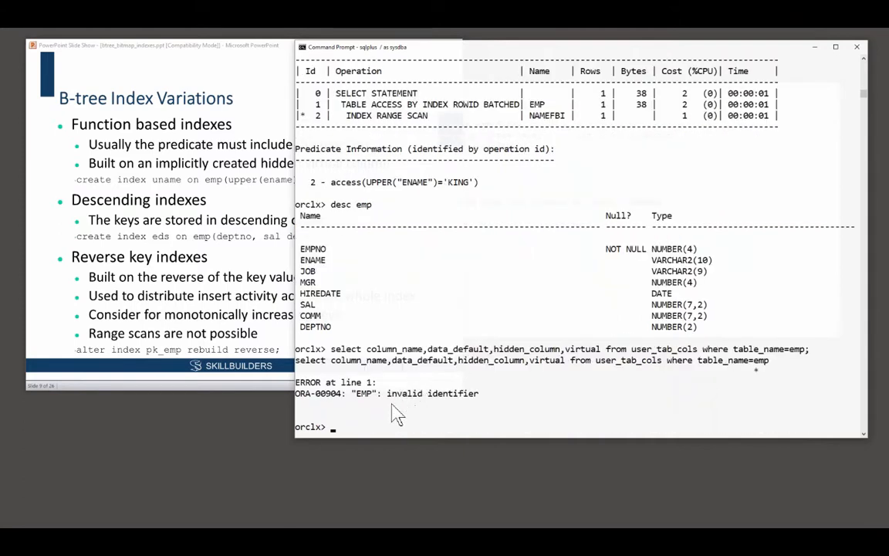
- Correct the invalid identifier by quoting 'EMP' and run the user_tab_cols query
text(select column_name,data_default,hidden_column,virtual from user_tab_cols where table_name=;)
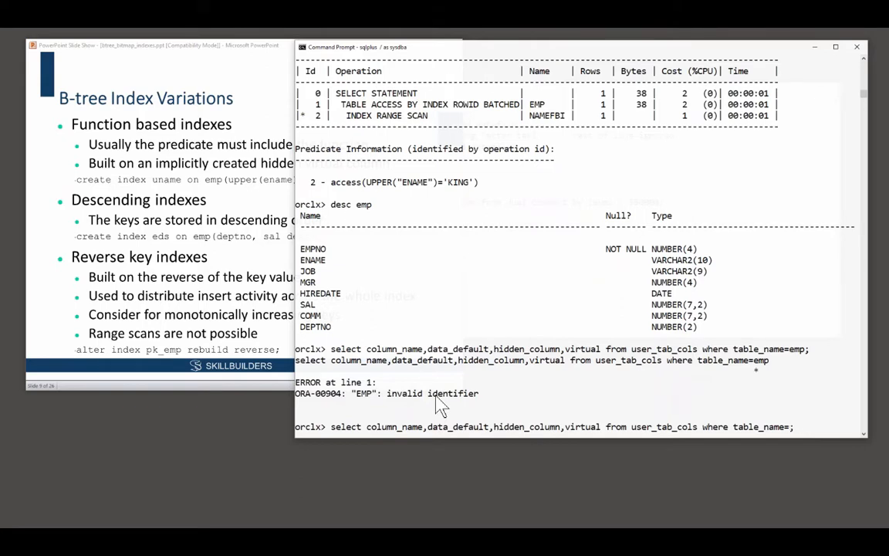
text('EMP';;)
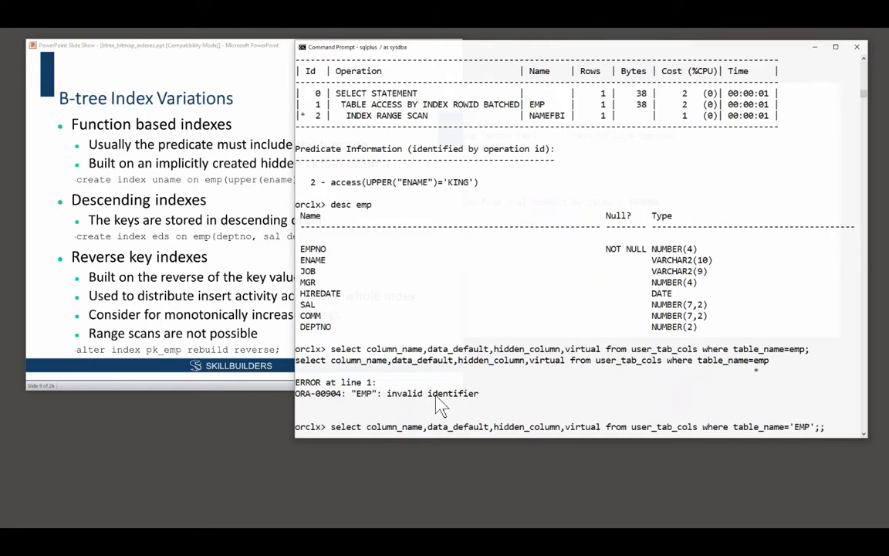
key(Return)
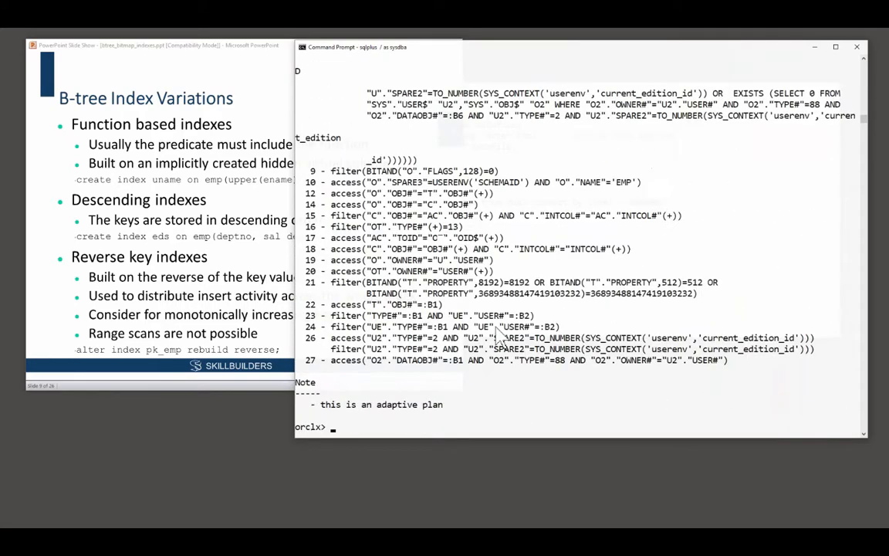
- Turn autotrace off and rerun the user_tab_cols listing showing EMP's hidden virtual UPPER("ENAME") column
text(set autot)
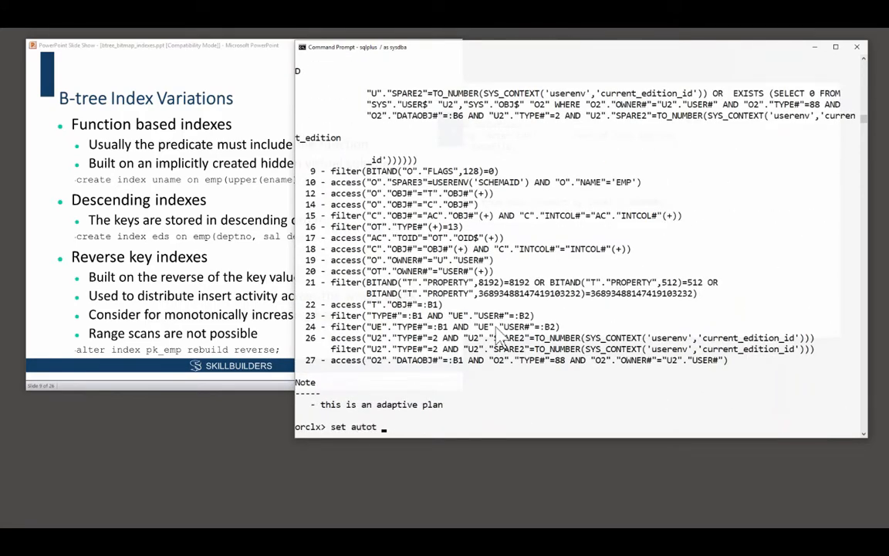
text(set autot off)
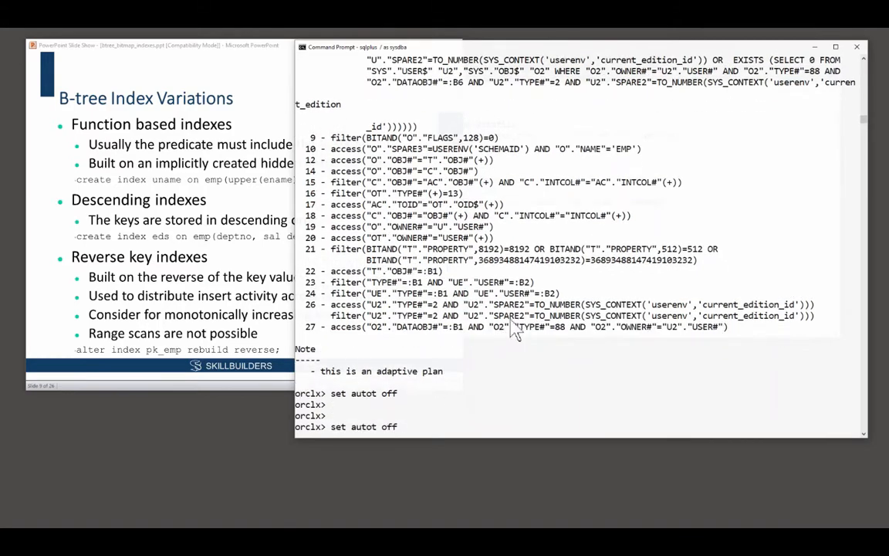
text(select column_name,data_default,hidden_column,virtual_column from user_tab_cols where table_name='EMP';)
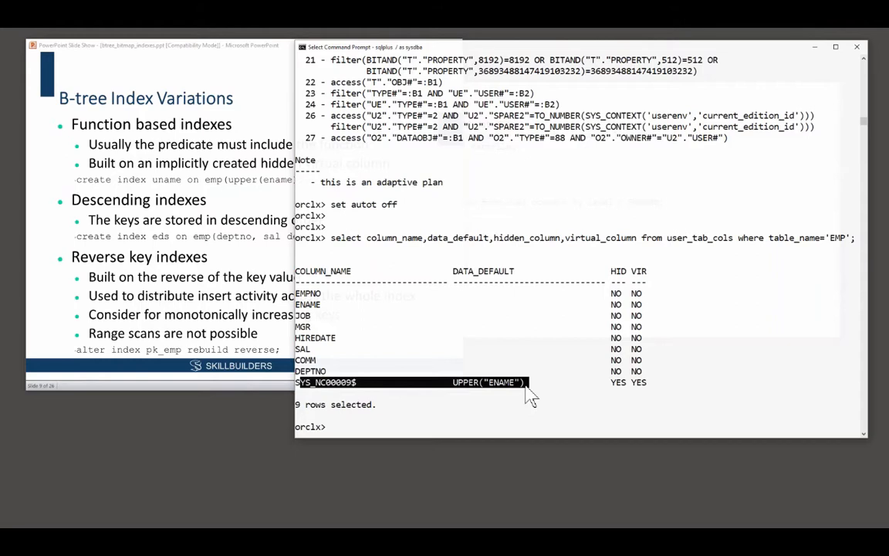
text(desc emp;)
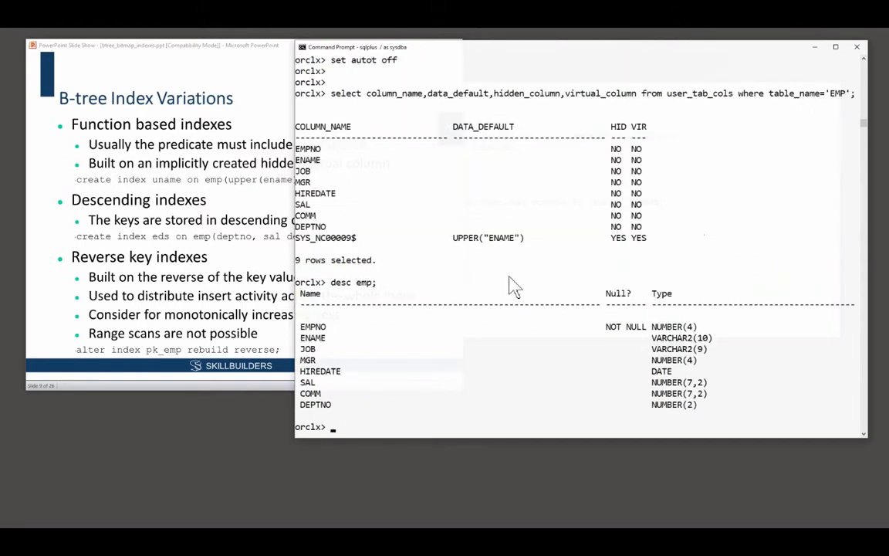
drag(301, 325, 738, 408)
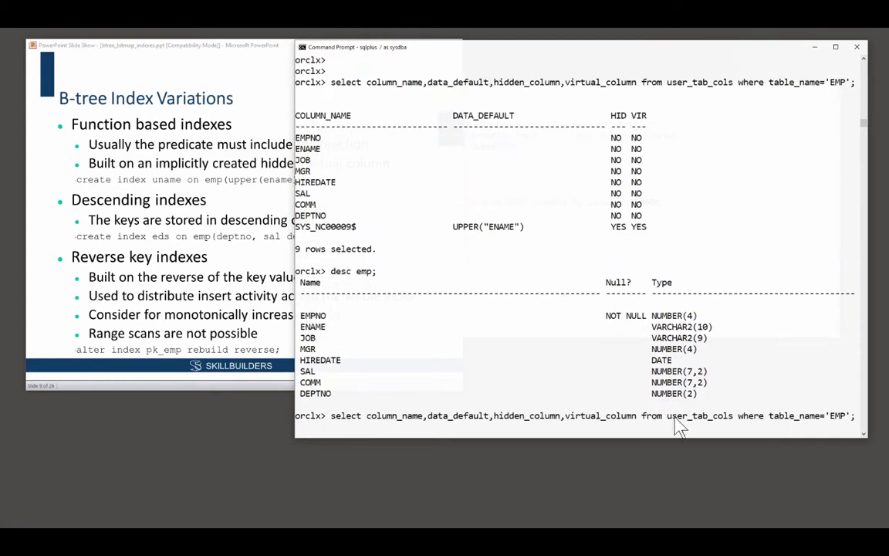
drag(658, 415, 738, 415)
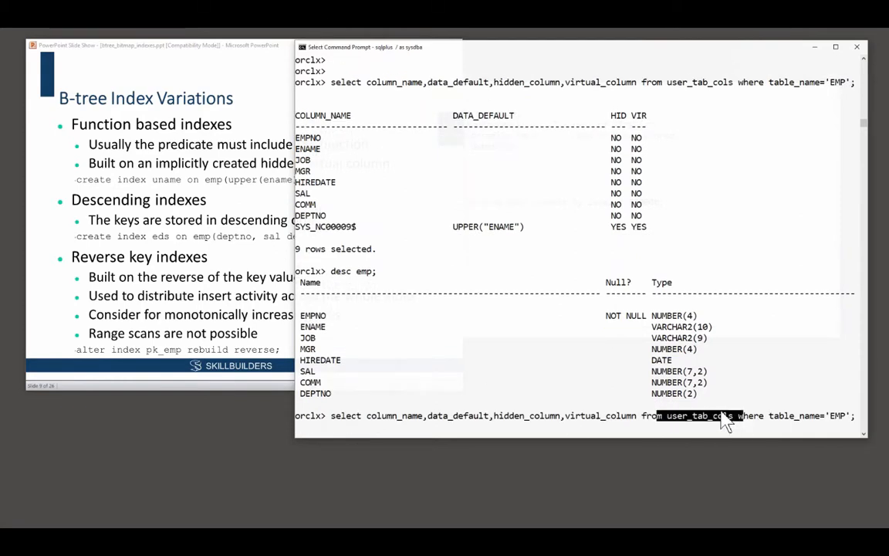
key(enter)
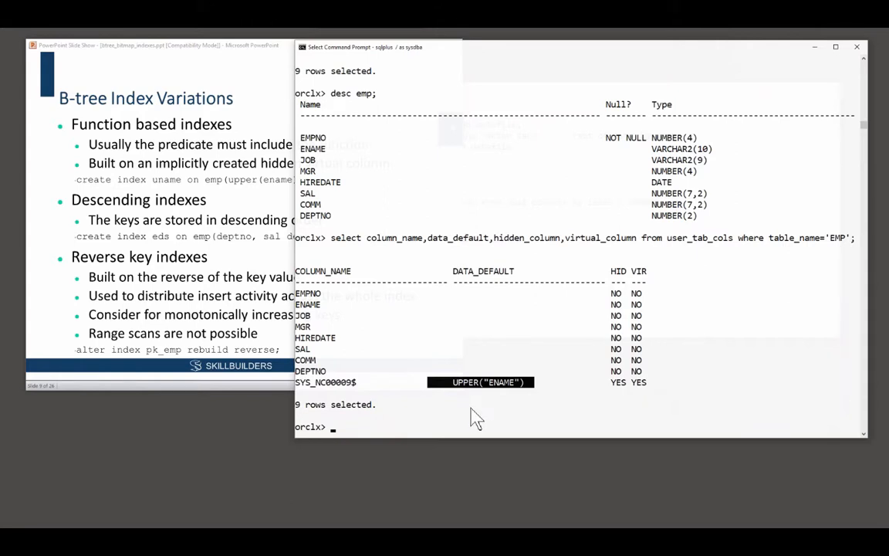
- Run select * from emp where upper(ename)='KING' to return KING's row
text(select * from emp where upper(ename)='KING';)
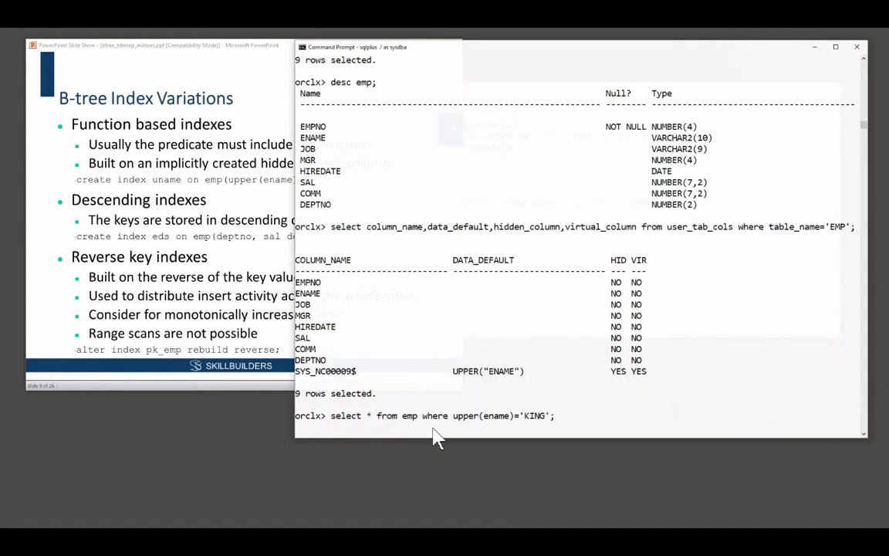
text(create index namefbi on emp(upper(ename));)
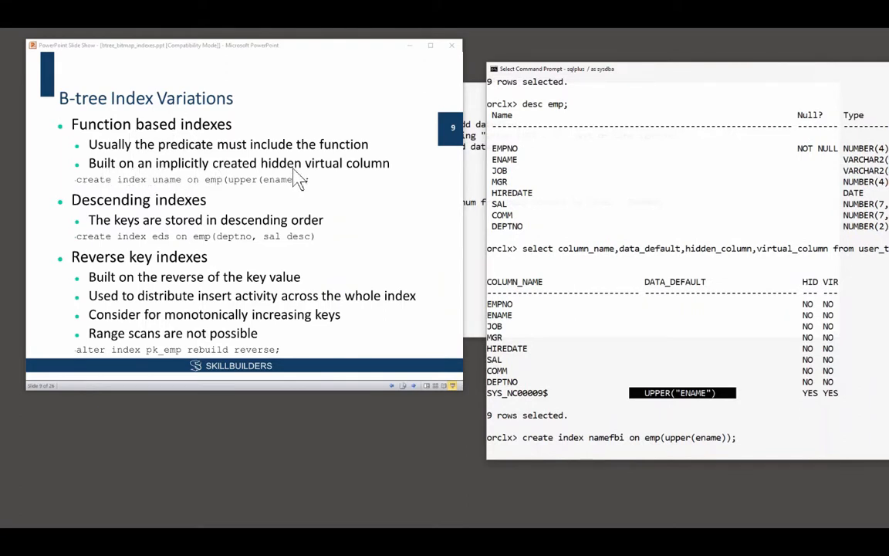
mouse_move(383, 176)
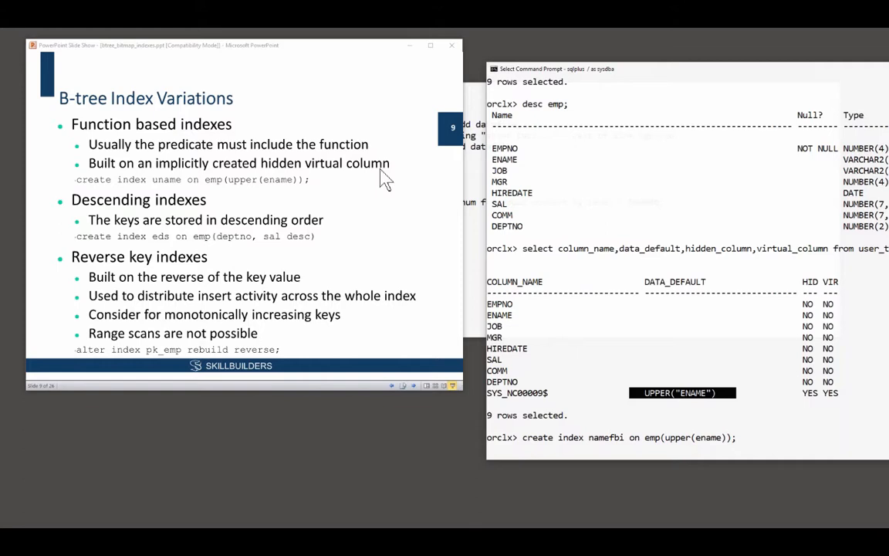
mouse_move(662, 383)
text(select * from emp where upper(ename)='KING';)
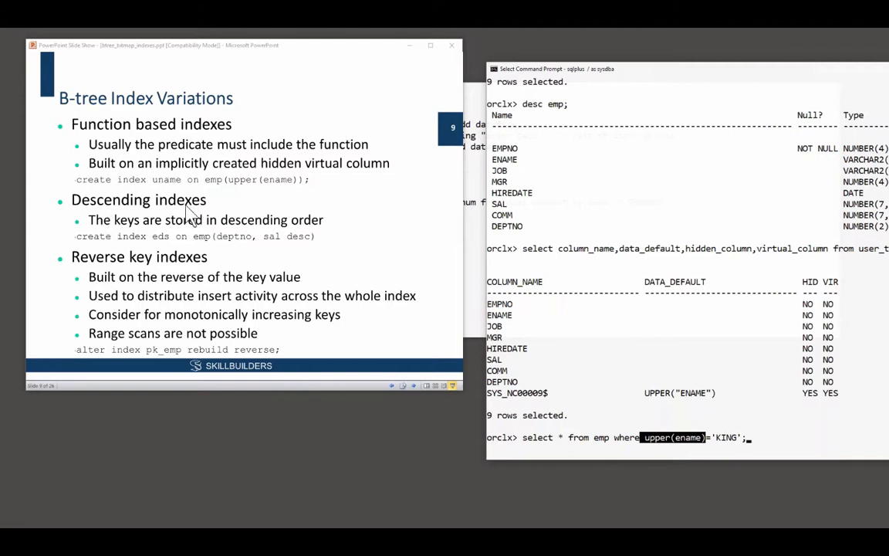
mouse_move(239, 247)
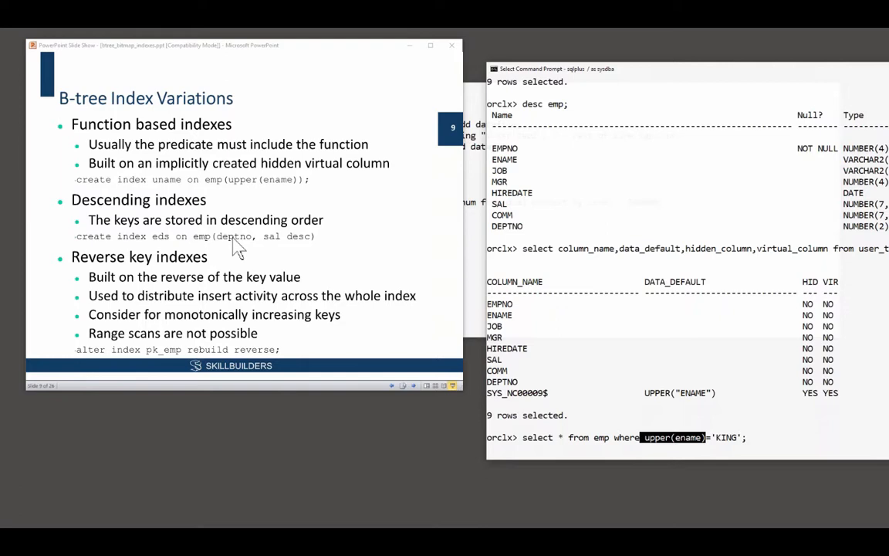
mouse_move(630, 369)
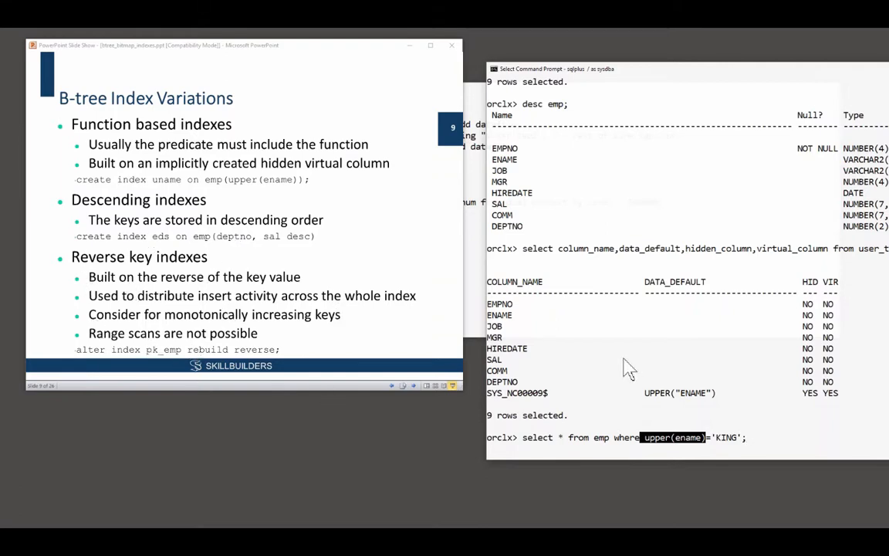
key(enter)
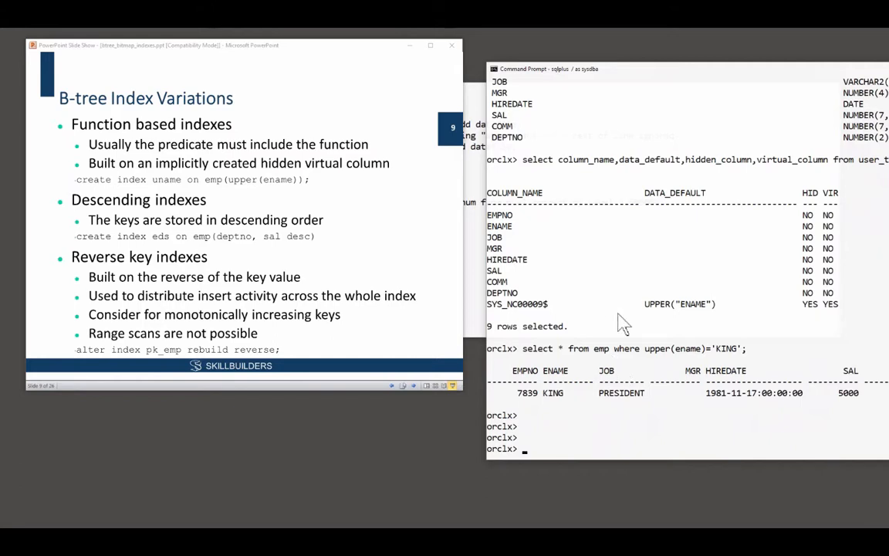
mouse_move(456, 270)
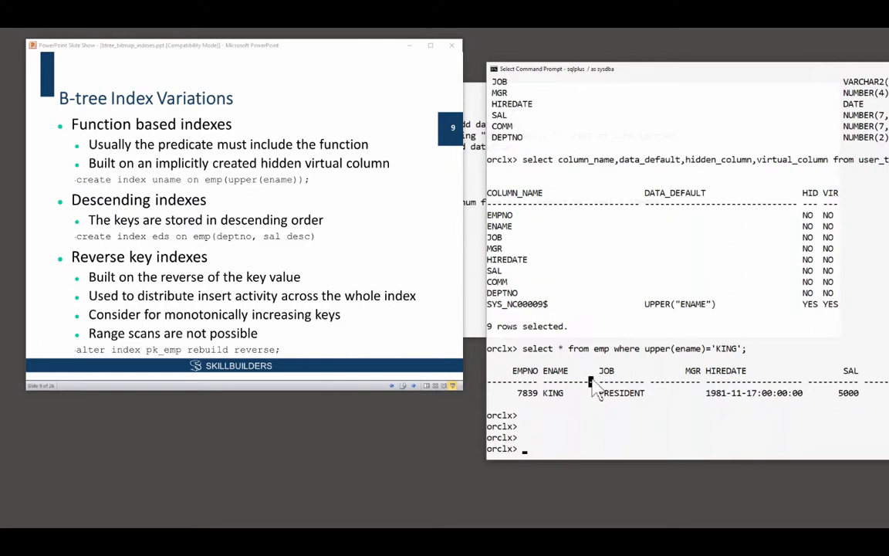
- Rebuild pk_emp as a reverse-key index with alter index pk_emp rebuild reverse
text(alter index)
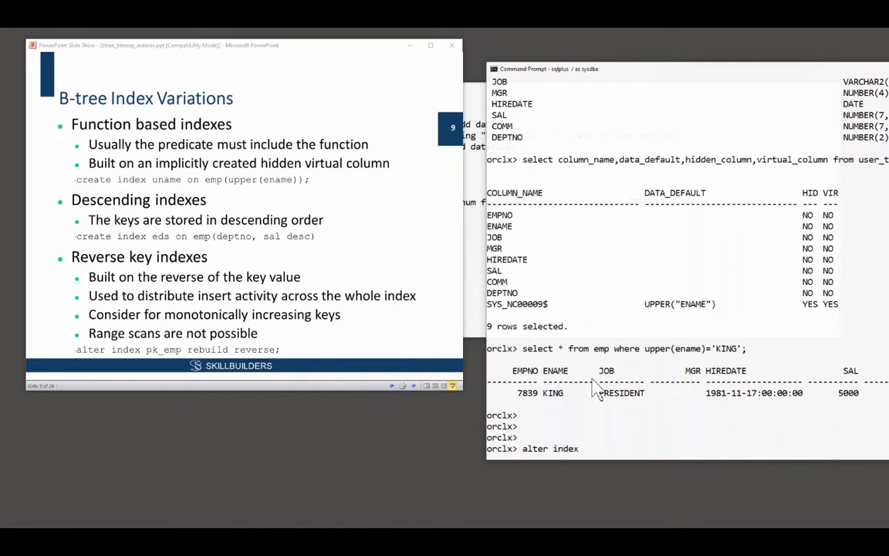
text(pk_)
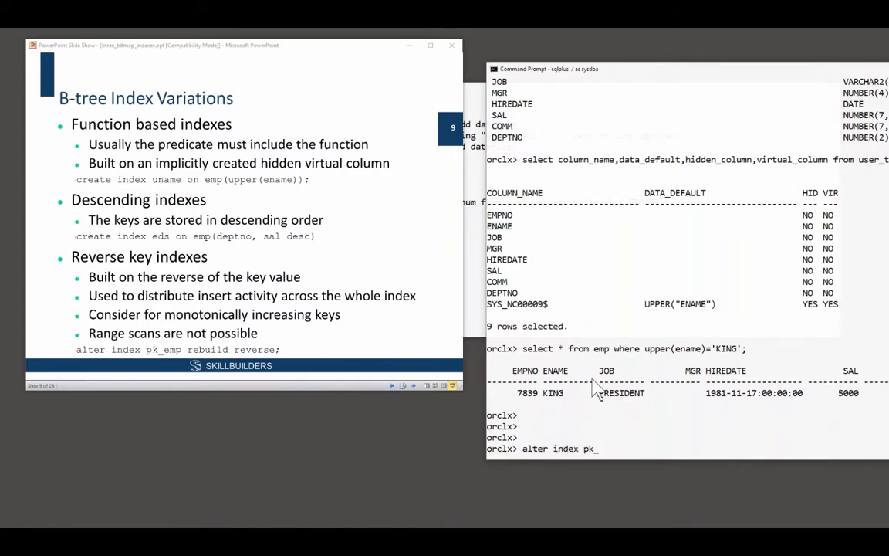
text(emp)
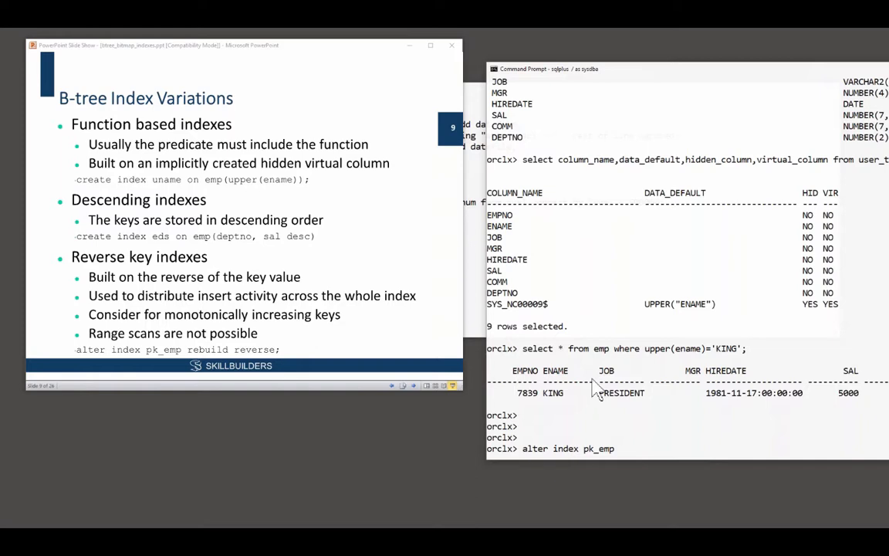
text(rebuild reverse;)
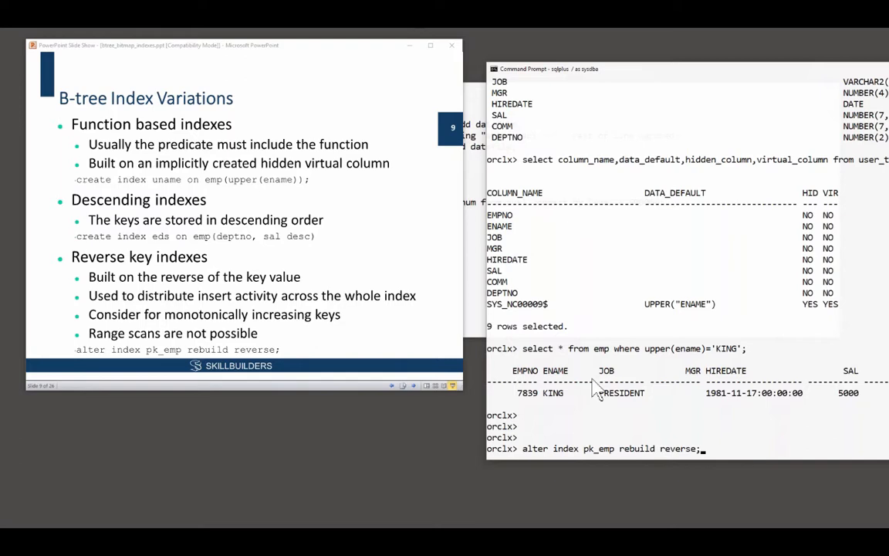
mouse_move(615, 491)
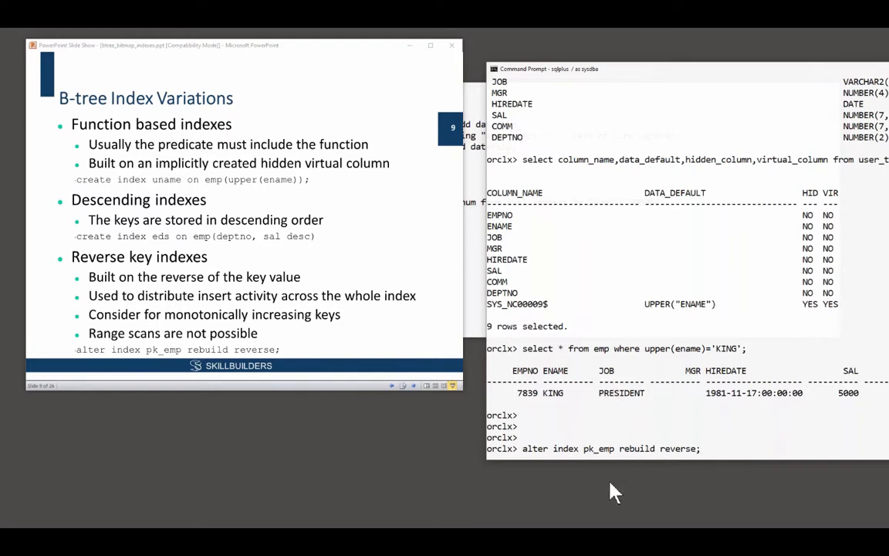
mouse_move(703, 456)
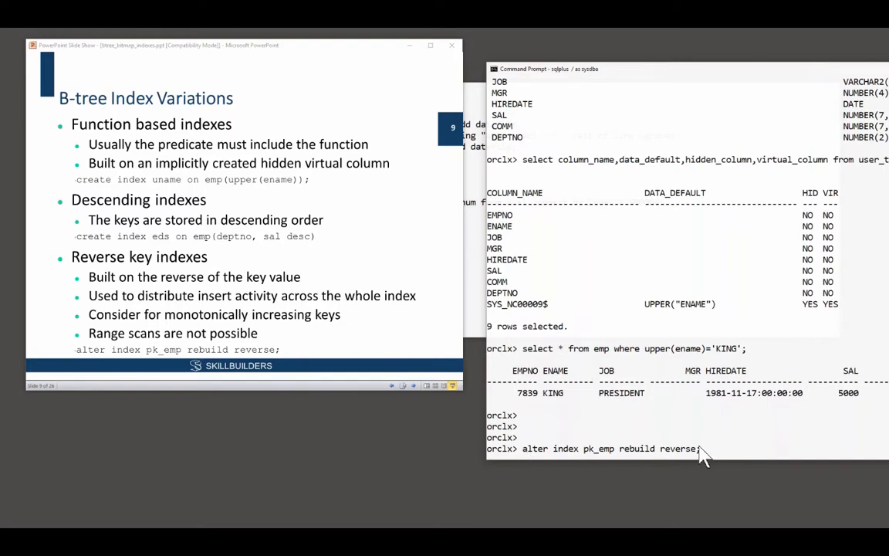
mouse_move(729, 454)
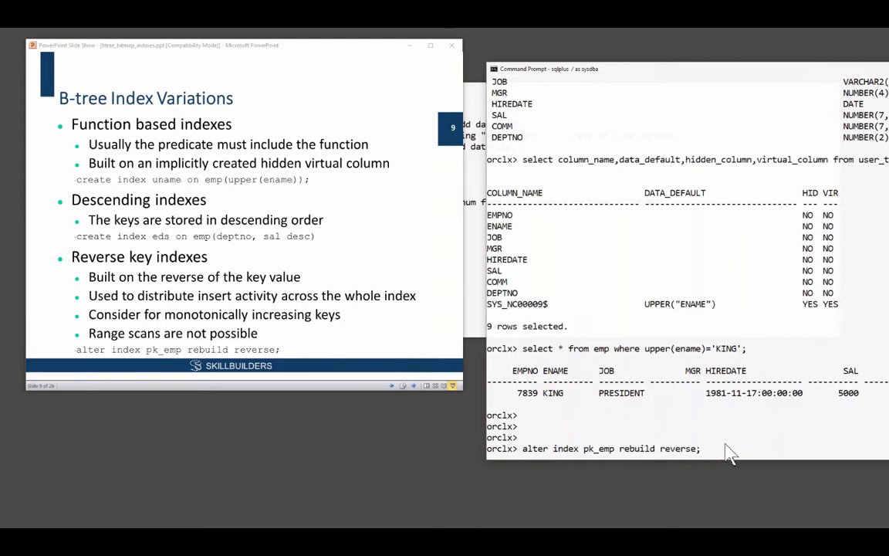
mouse_move(710, 445)
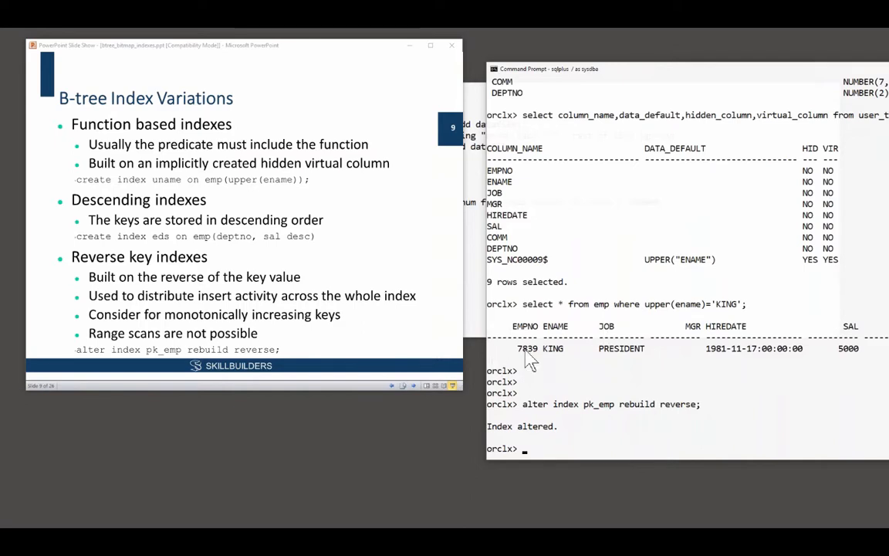
double_click(528, 349)
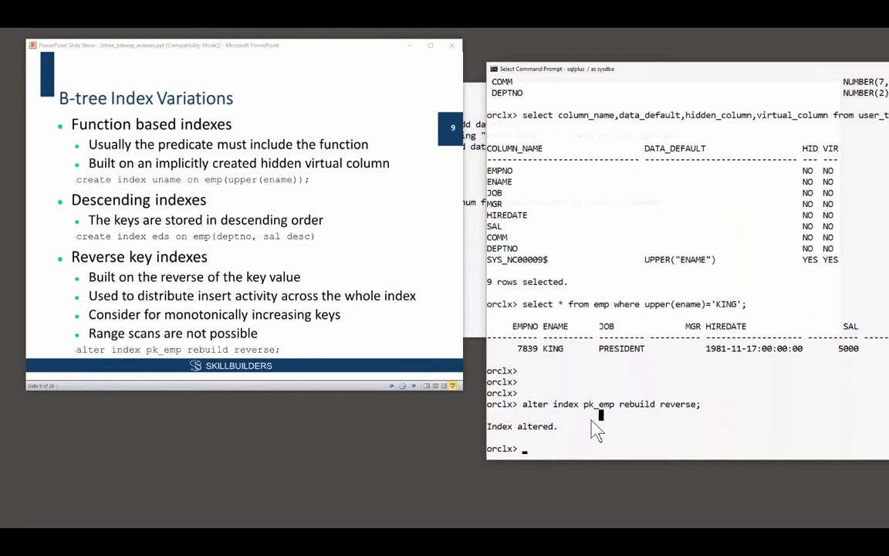
mouse_move(569, 414)
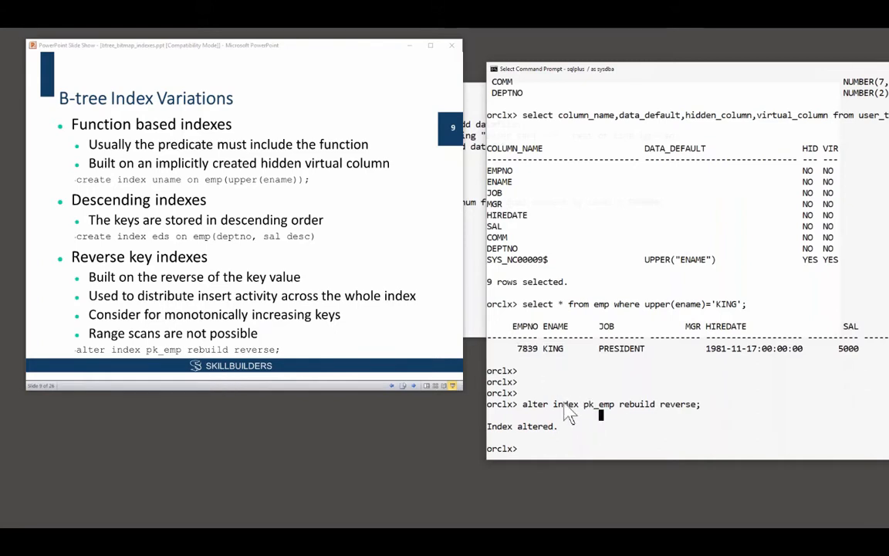
- Query ename from emp where empno=7369 and enable set autot on exp for plan display
text(alter index pk_emp rebuild reverse;)
text(set autot off)
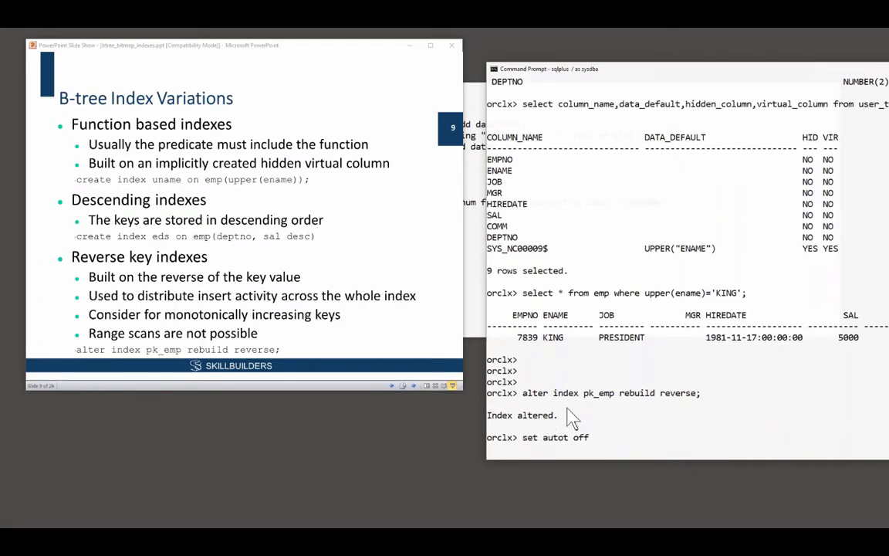
text(select * from emp where upper(ename)='KING';)
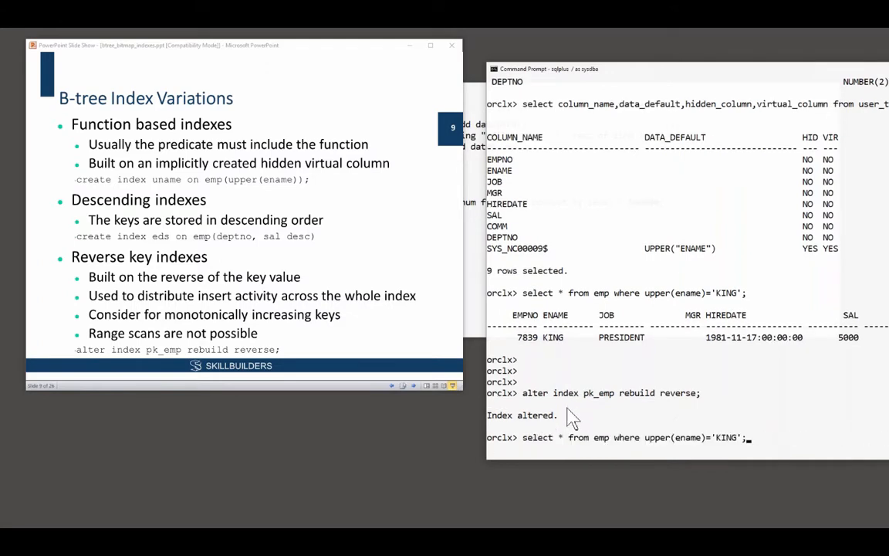
text(select ename from emp where empno=7369;)
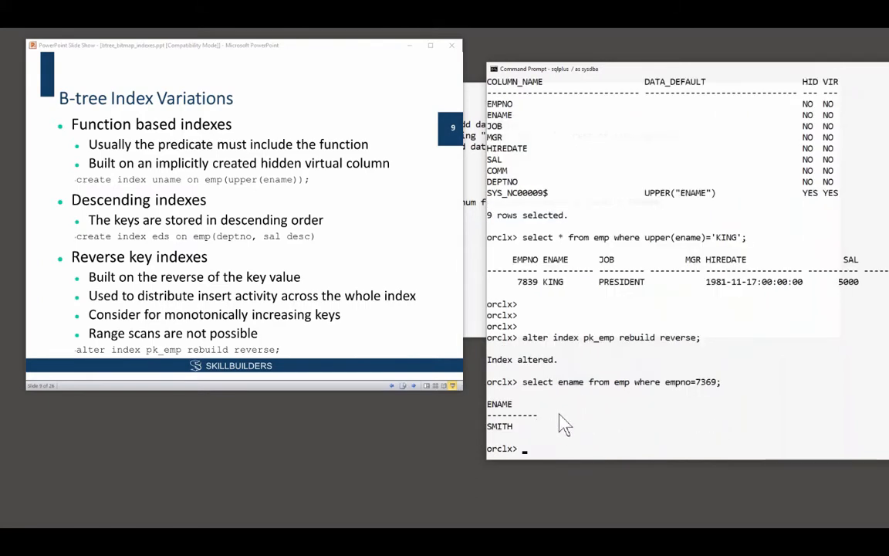
text(set autot on exp)
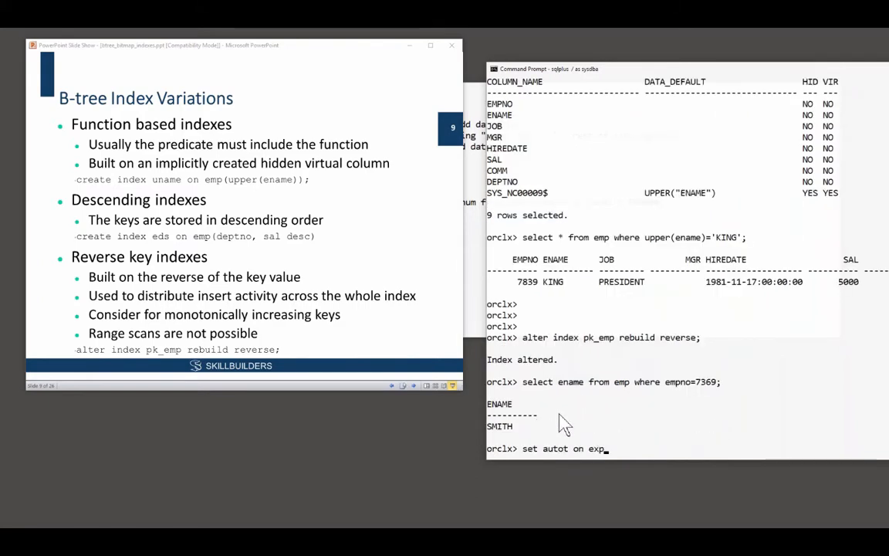
key(Return)
text(select ename from emp where empno=7369;)
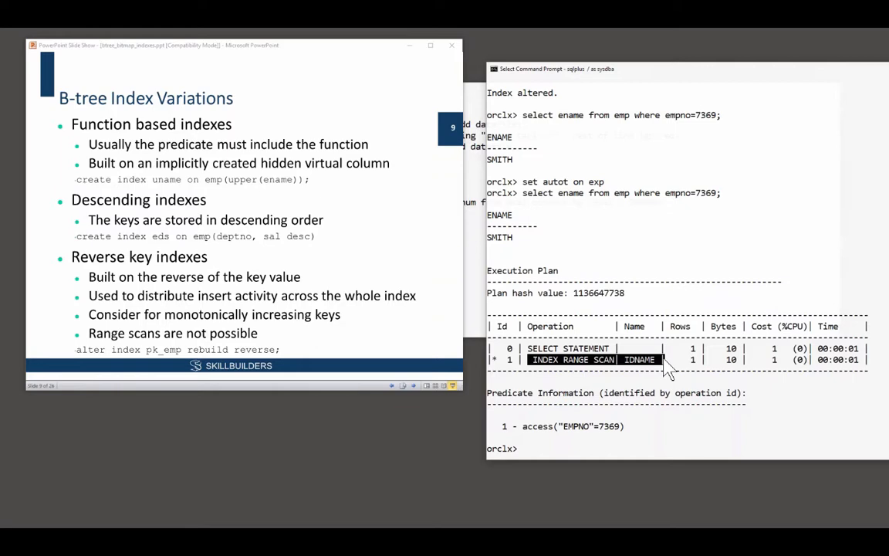
- Drop index idname so the empno=7369 lookup uses a PK_EMP unique scan
text(drop index)
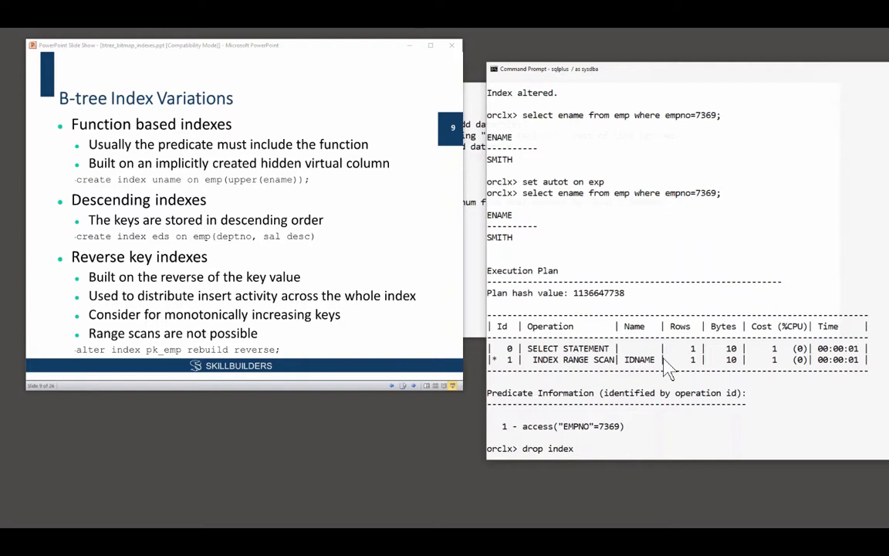
text(idname)
text(select ename from emp where empno=7369;)
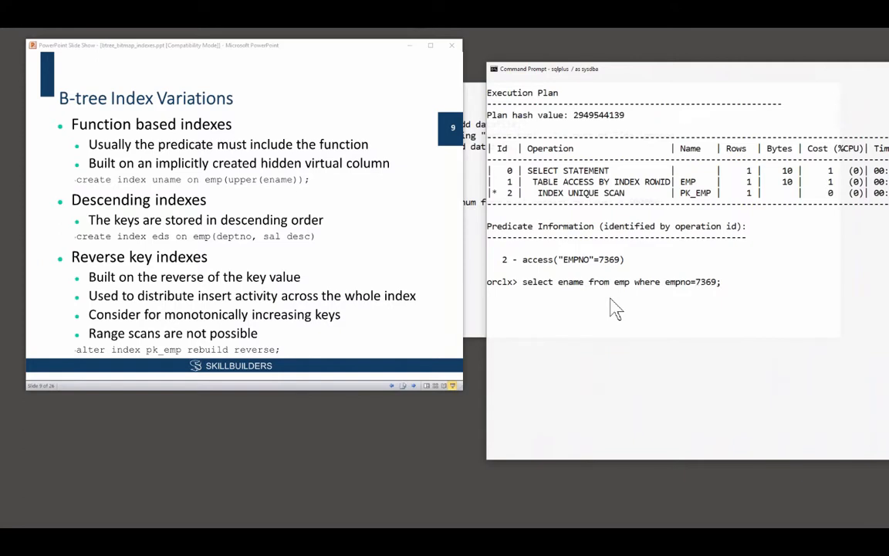
- Change the predicate to empno > 7369 and run it, giving a full table access of EMP
text(>)
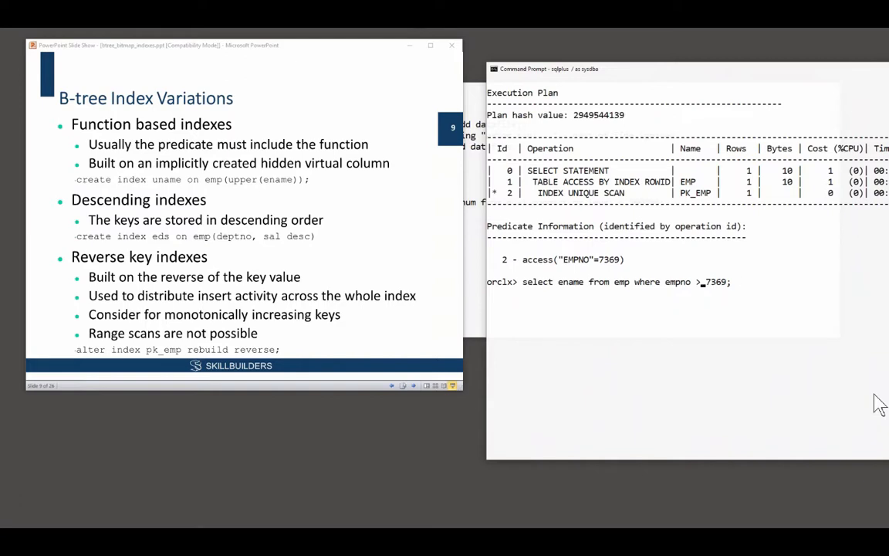
mouse_move(849, 430)
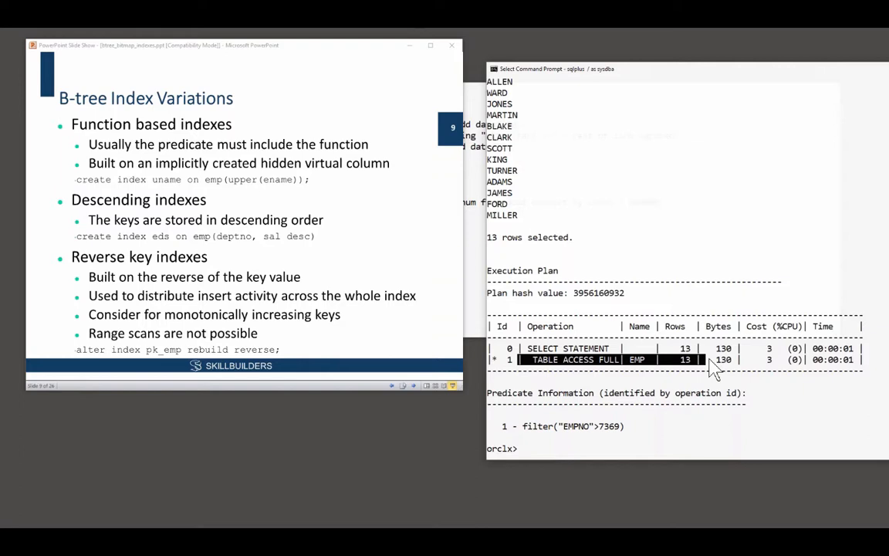
mouse_move(497, 389)
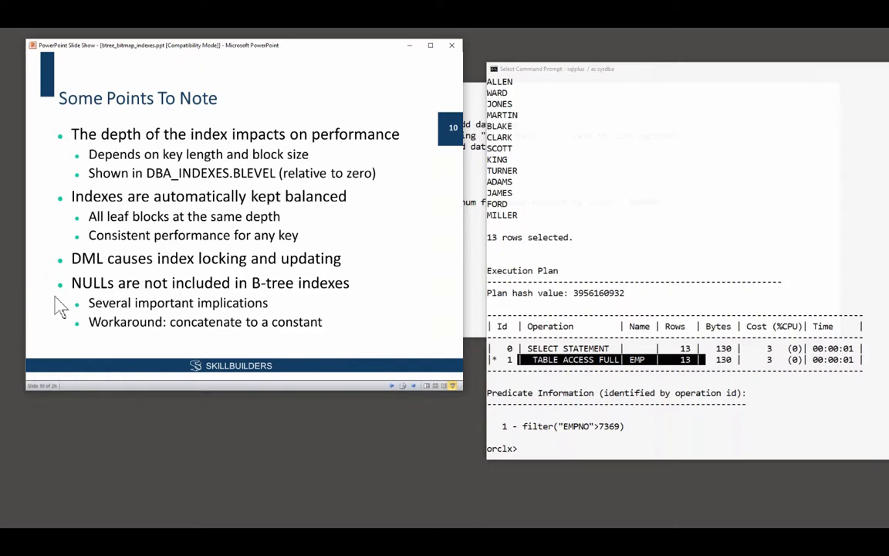
mouse_move(540, 309)
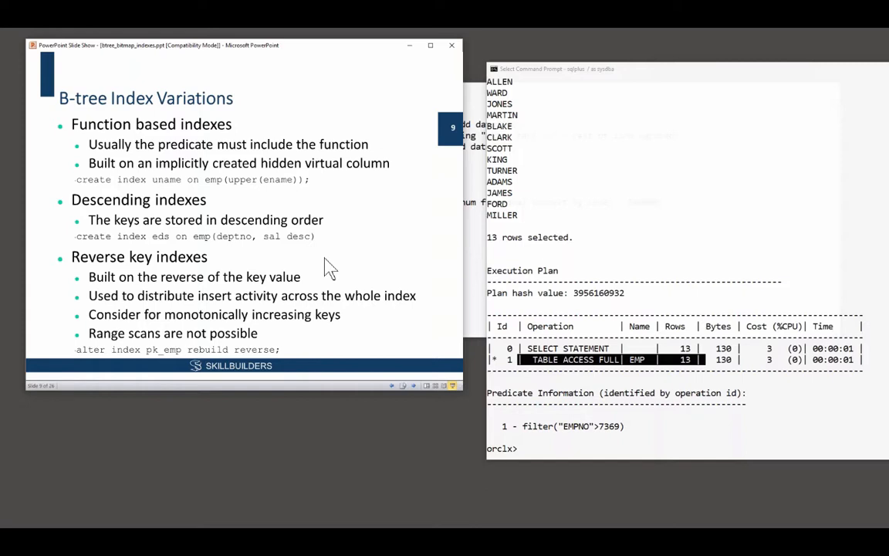
mouse_move(550, 364)
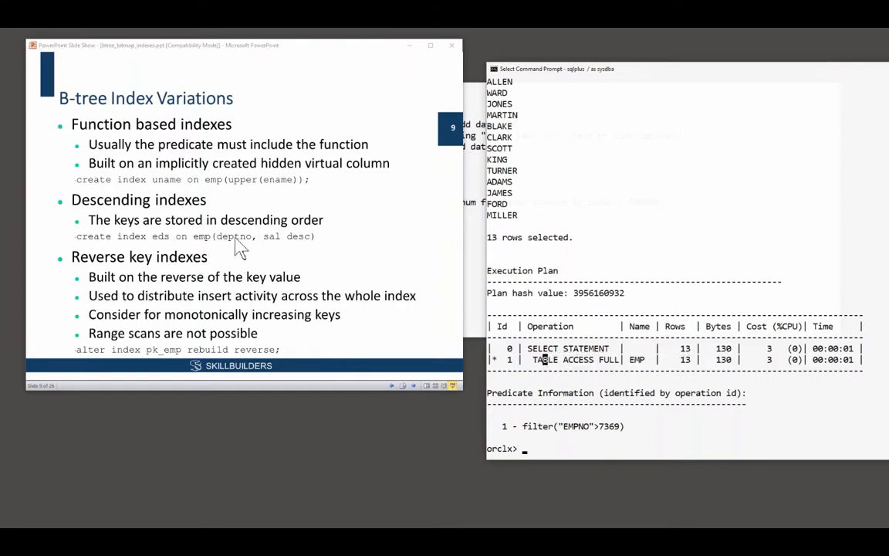
mouse_move(636, 401)
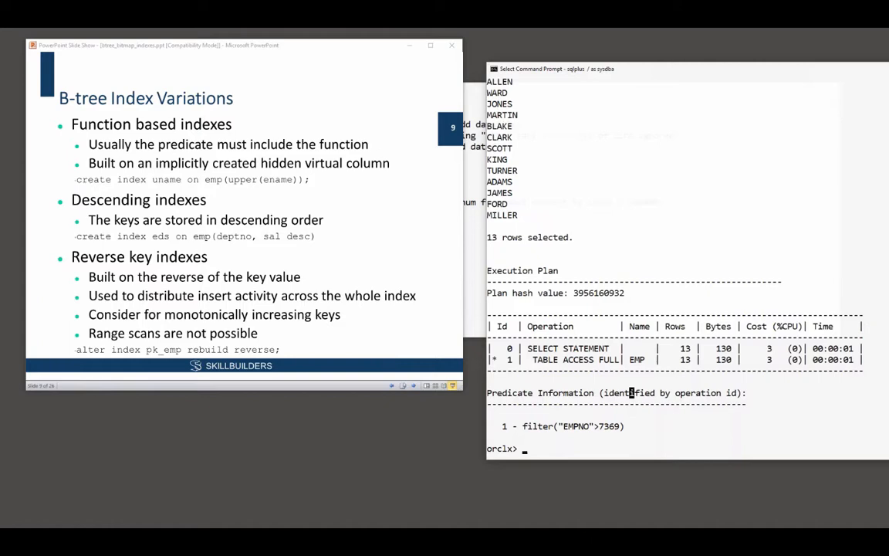
mouse_move(142, 195)
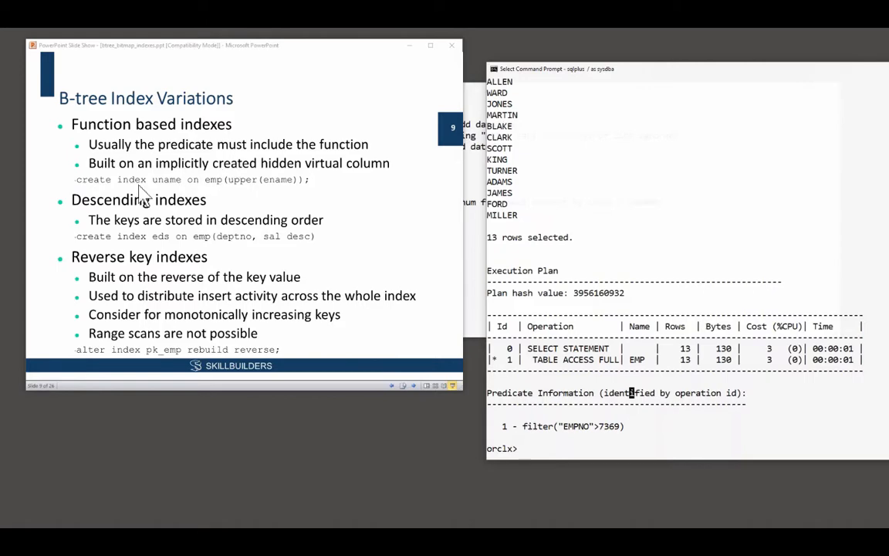